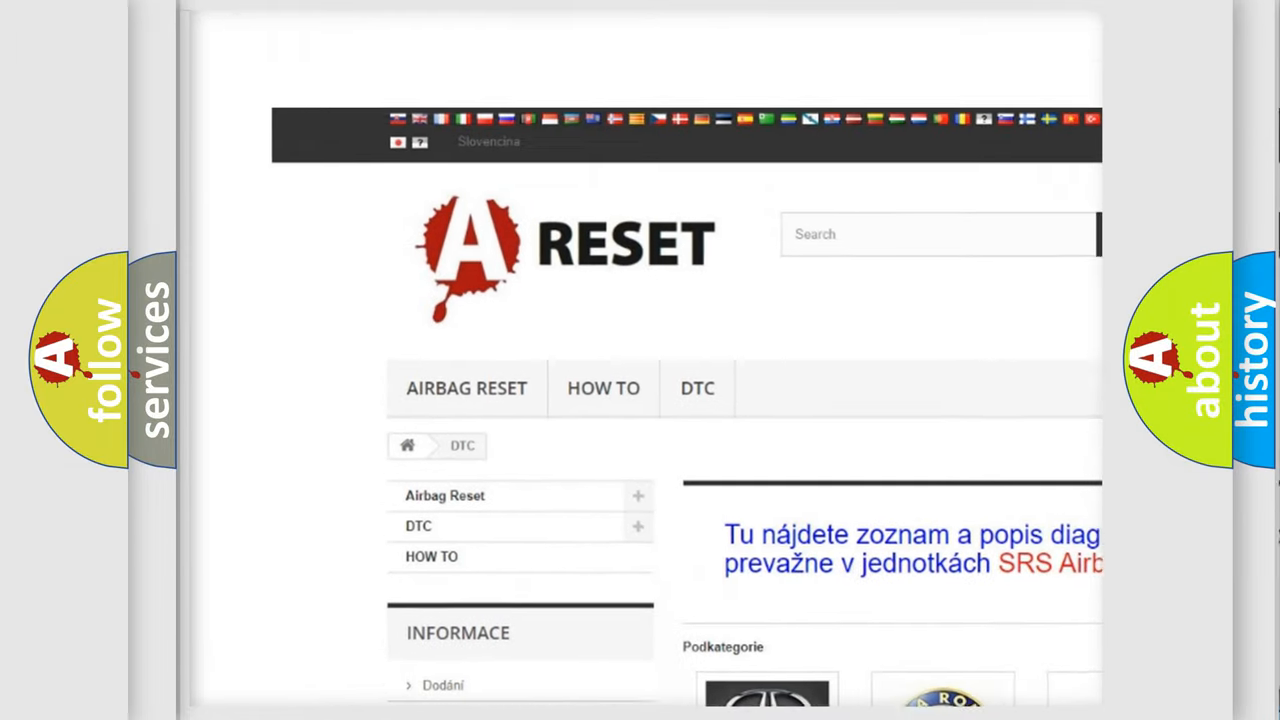
Open the DODGE DTC tile from the airbagreset.sk DTC brand overview.
{"action": "scroll", "scroll_direction": "down", "scroll_amount": 3}
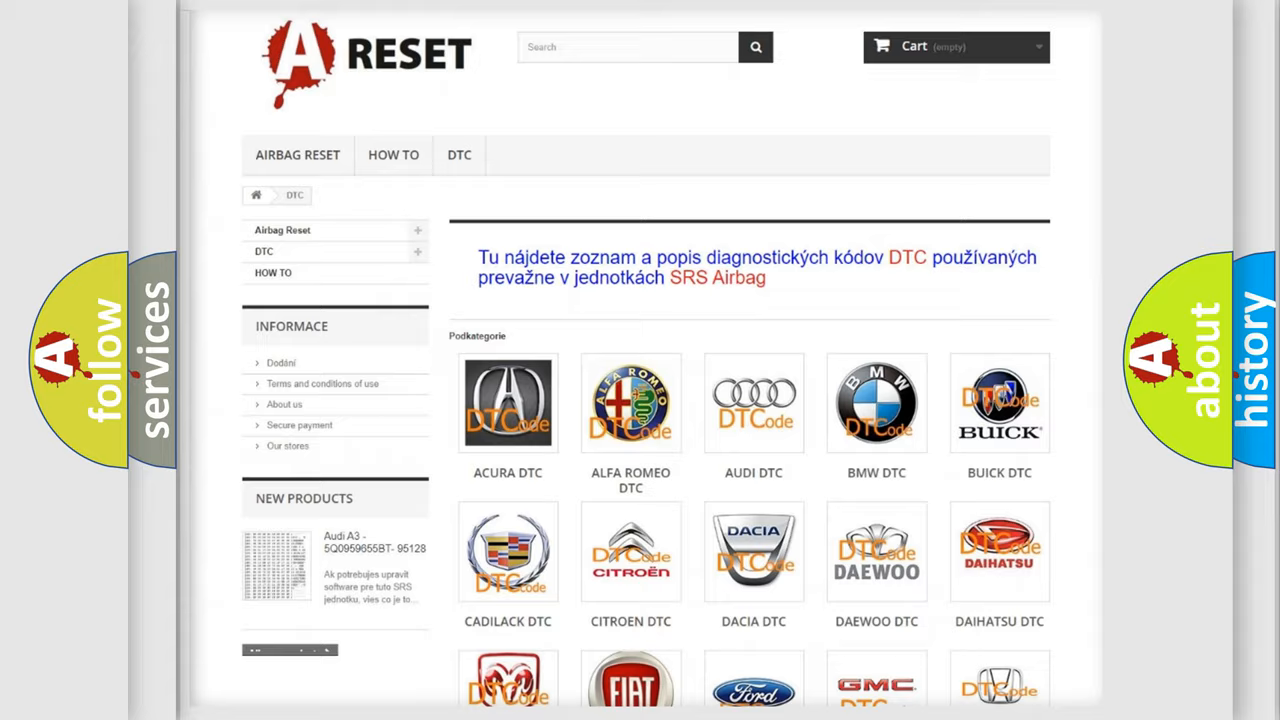
{"action": "scroll", "scroll_direction": "down", "scroll_amount": 3}
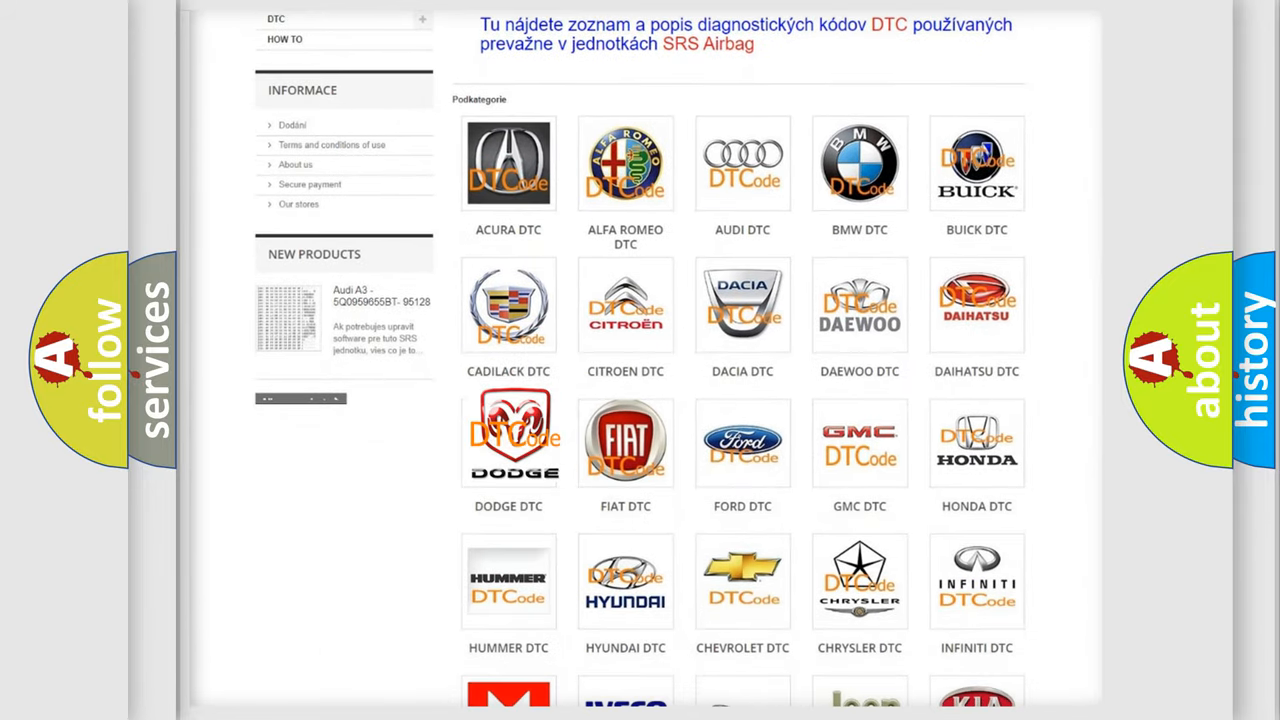
{"action": "left_click", "coordinate": [508, 440]}
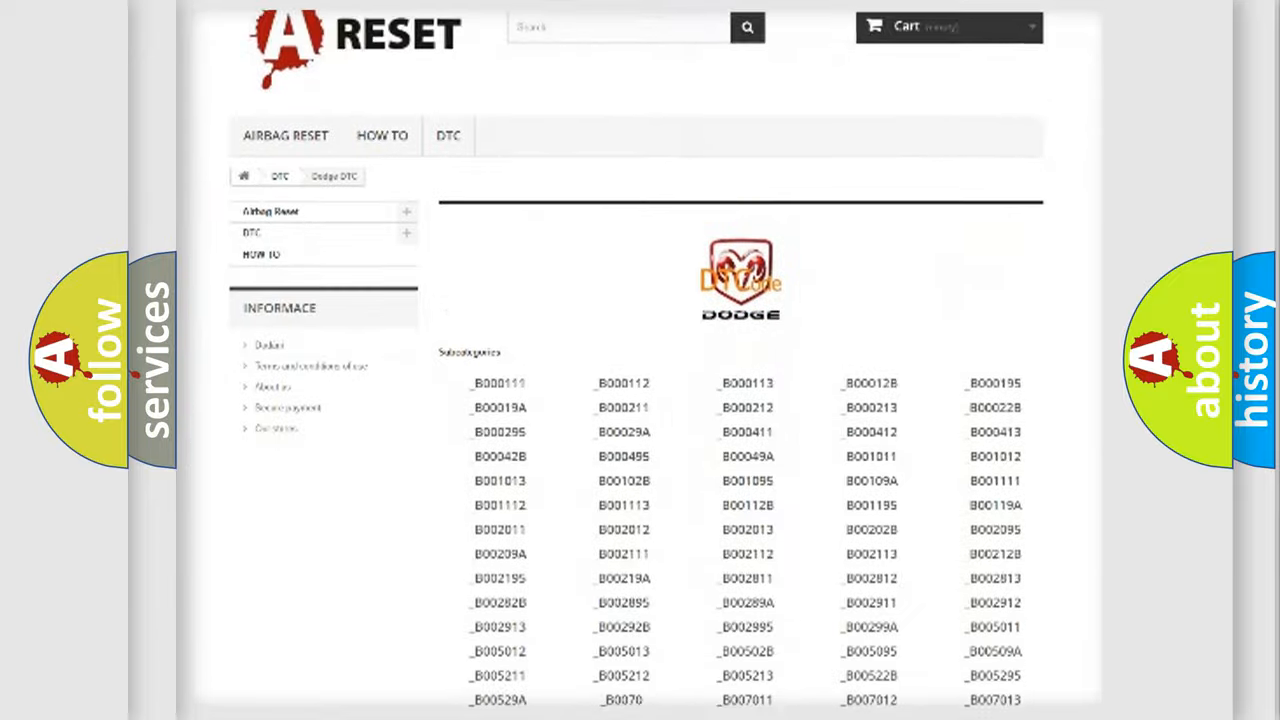
{"action": "scroll", "scroll_direction": "down", "scroll_amount": 3}
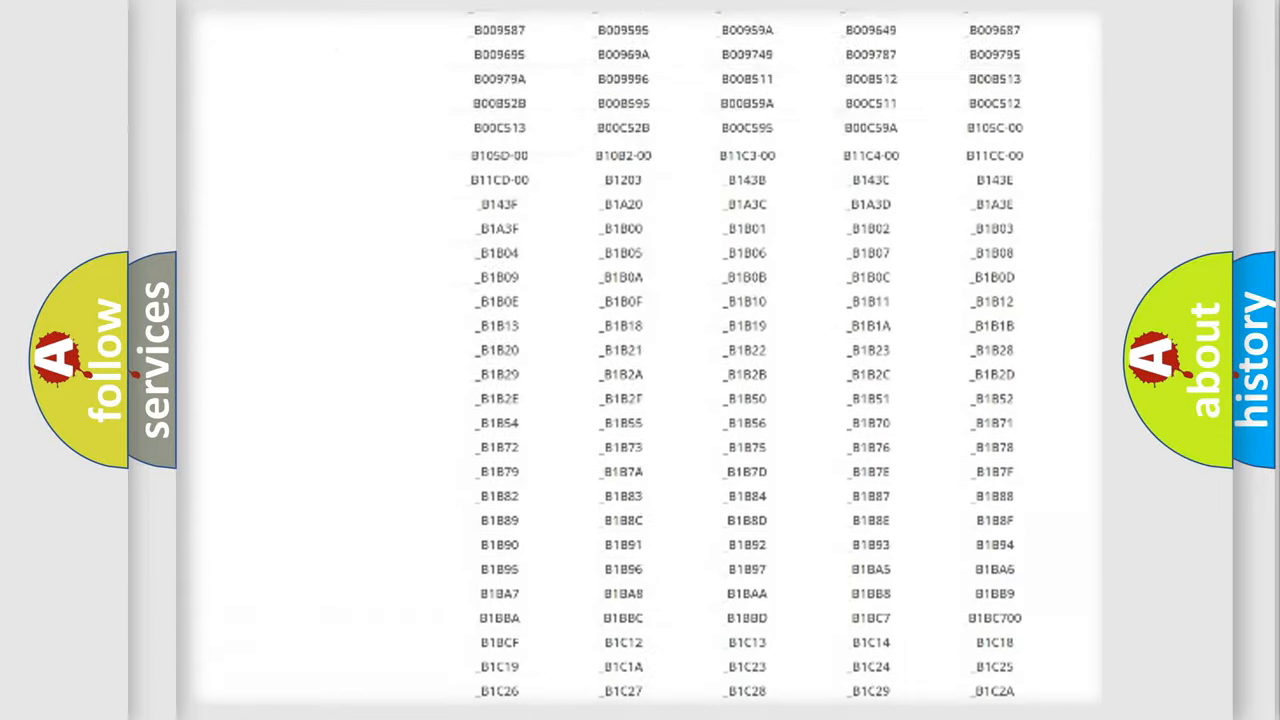
{"action": "scroll", "scroll_direction": "up", "scroll_amount": 3}
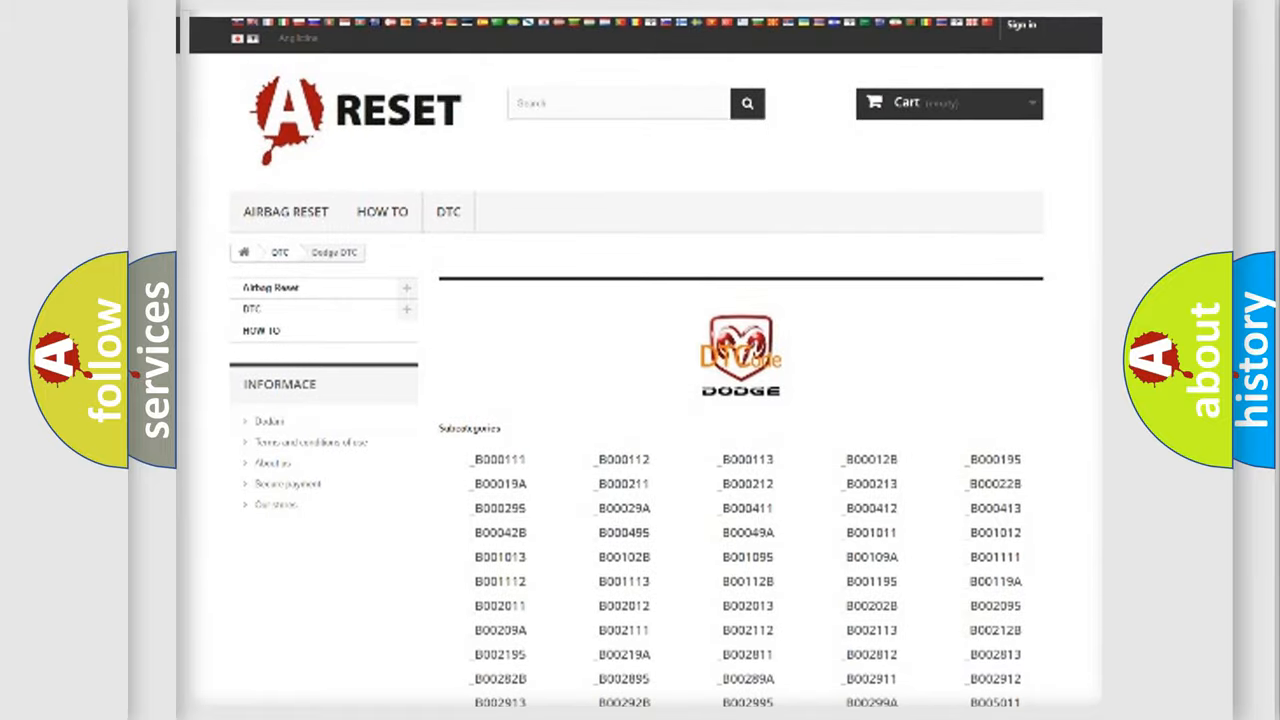